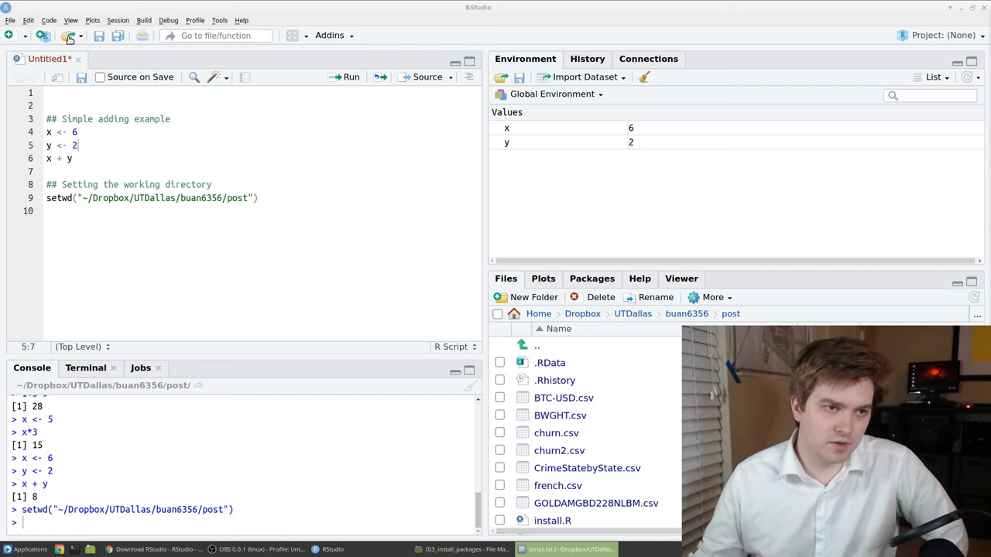
Open the saved lec1.R script from the File menu.
{"action": "left_click", "coordinate": [123, 58]}
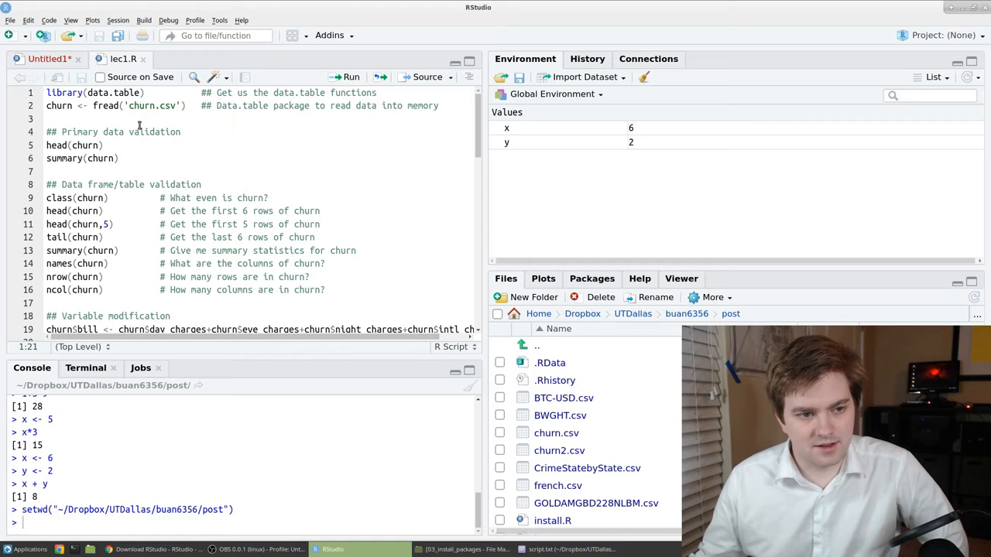
Point out the data.table package on line 1 and bring up the Tools menu.
{"action": "scroll", "scroll_direction": "down", "scroll_amount": 3}
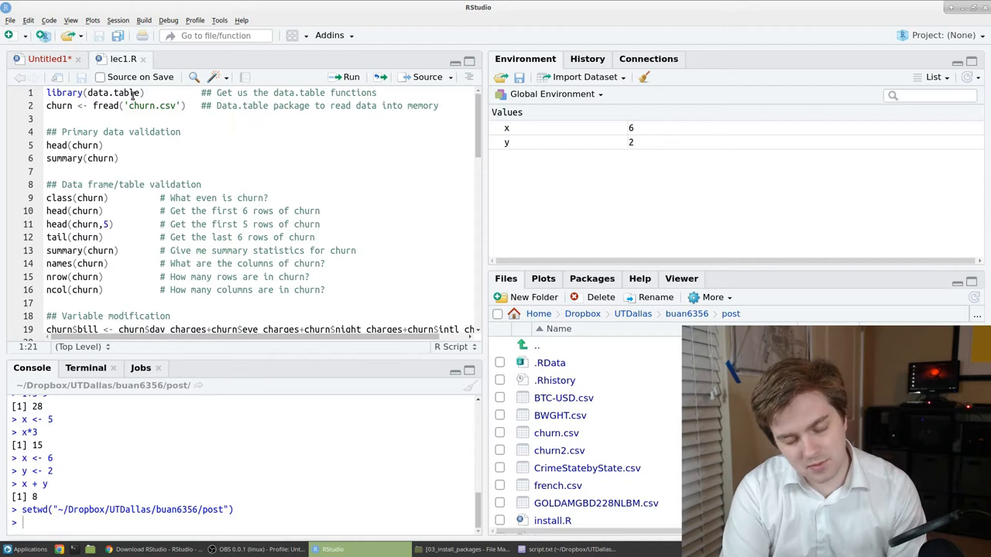
{"action": "left_click", "coordinate": [150, 92]}
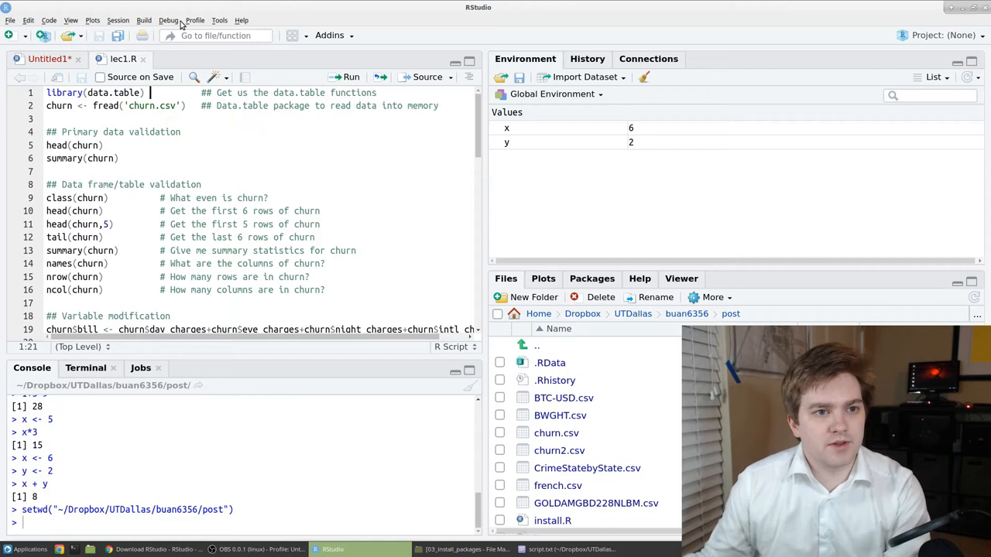
{"action": "left_click", "coordinate": [220, 20]}
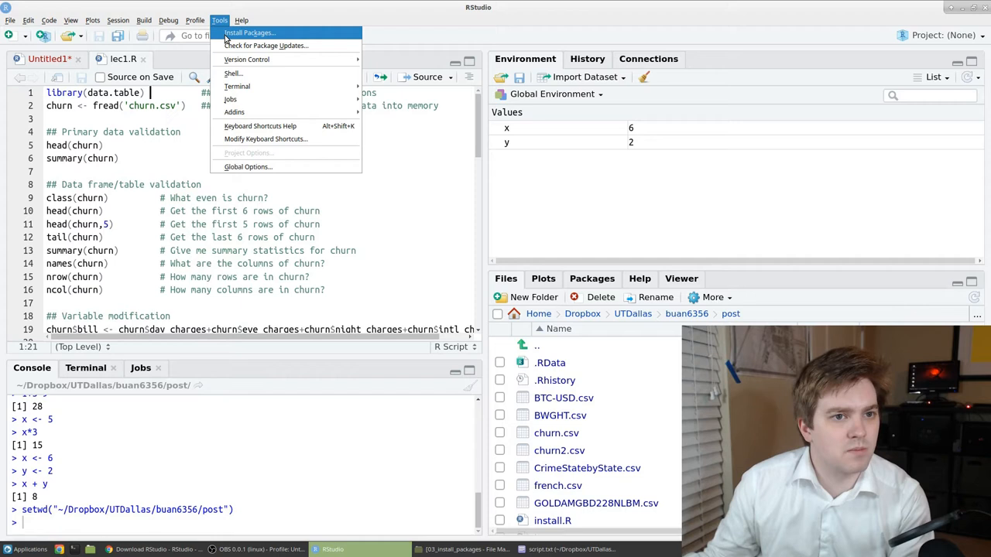
Install the data.table package from CRAN via the Install Packages dialog.
{"action": "left_click", "coordinate": [249, 32]}
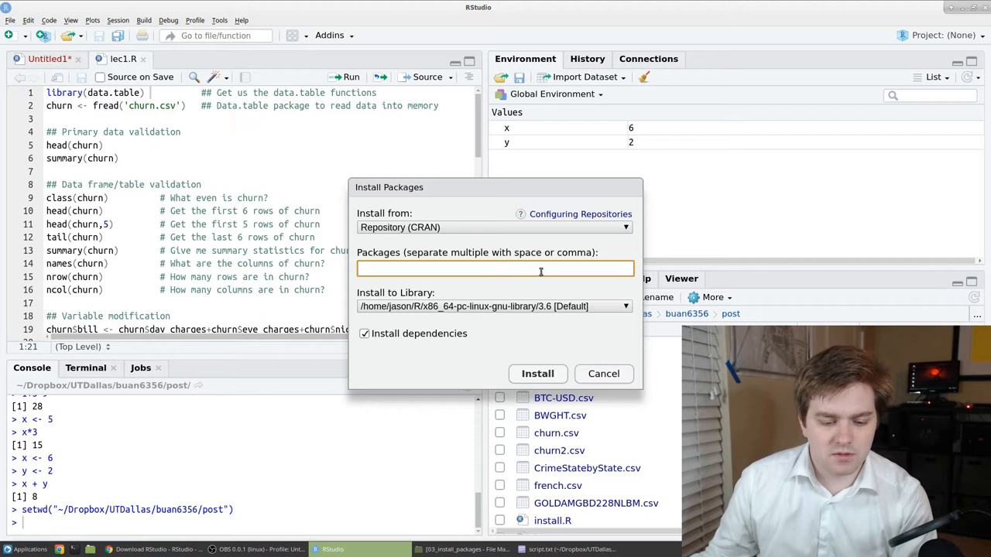
{"action": "type", "text": "data"}
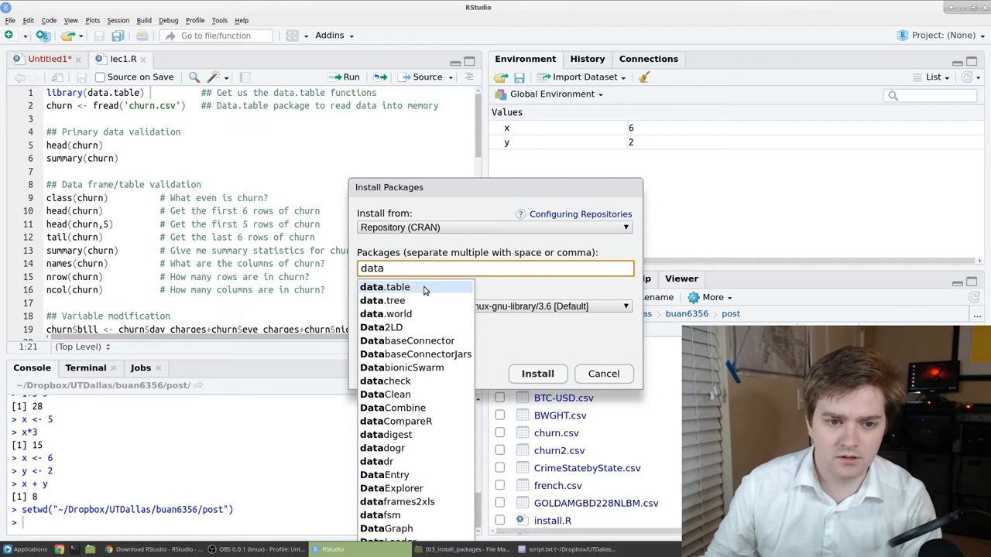
{"action": "left_click", "coordinate": [385, 286]}
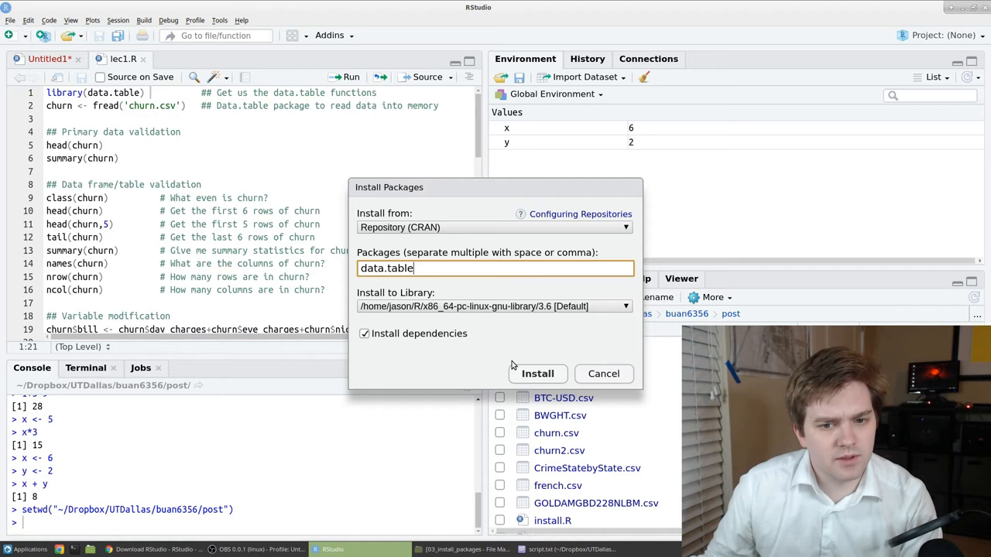
{"action": "left_click", "coordinate": [537, 373]}
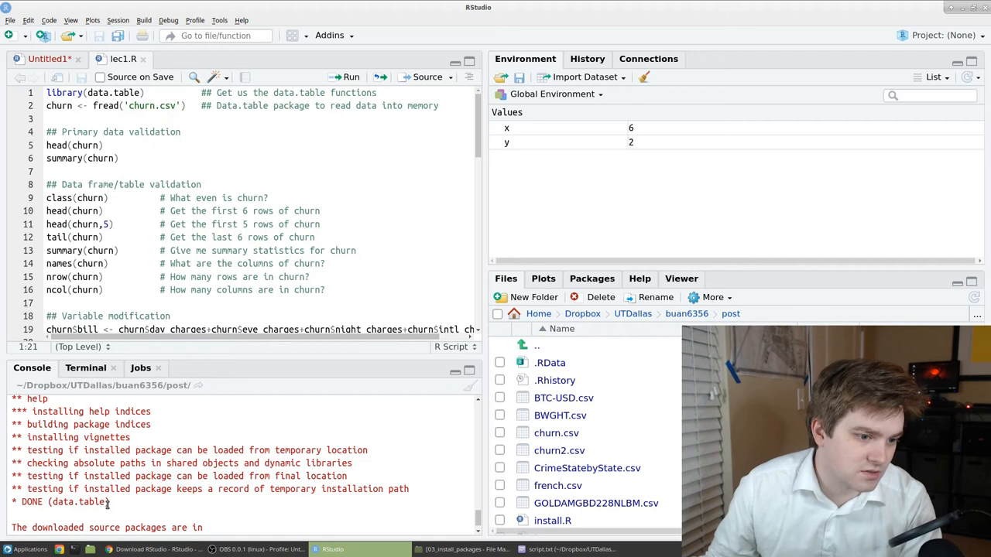
Run the library(data.table) line once installation reports DONE.
{"action": "left_click", "coordinate": [164, 92]}
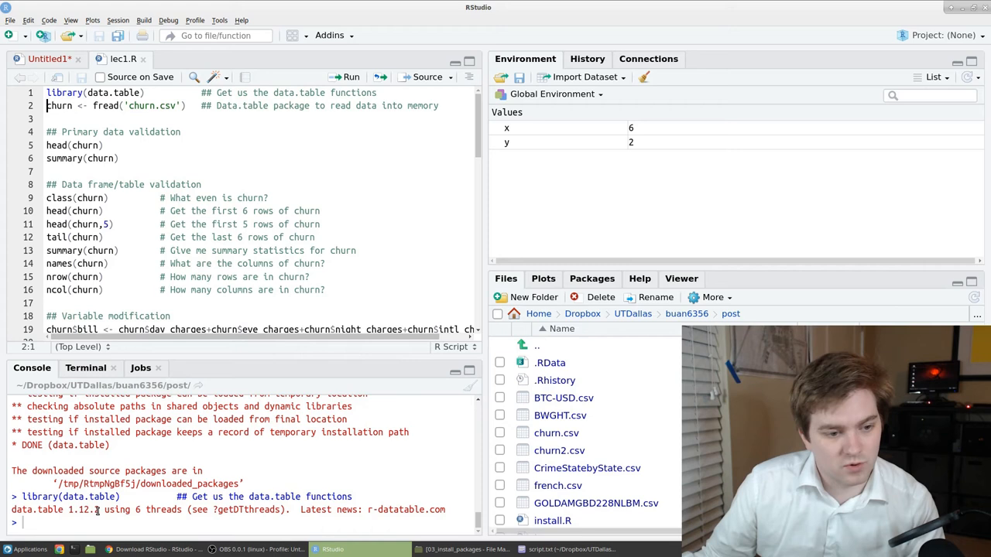
{"action": "mouse_move", "coordinate": [406, 488]}
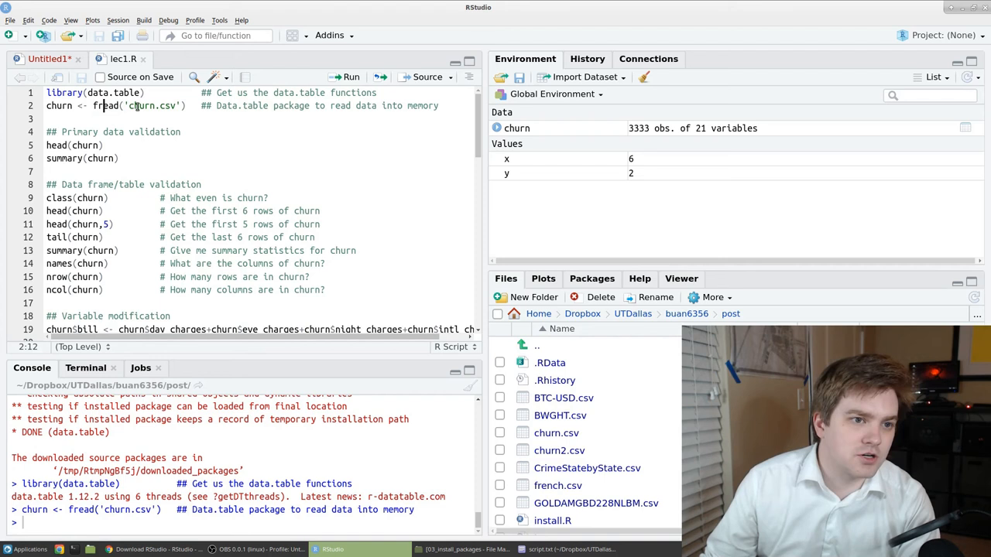
{"action": "mouse_move", "coordinate": [555, 433]}
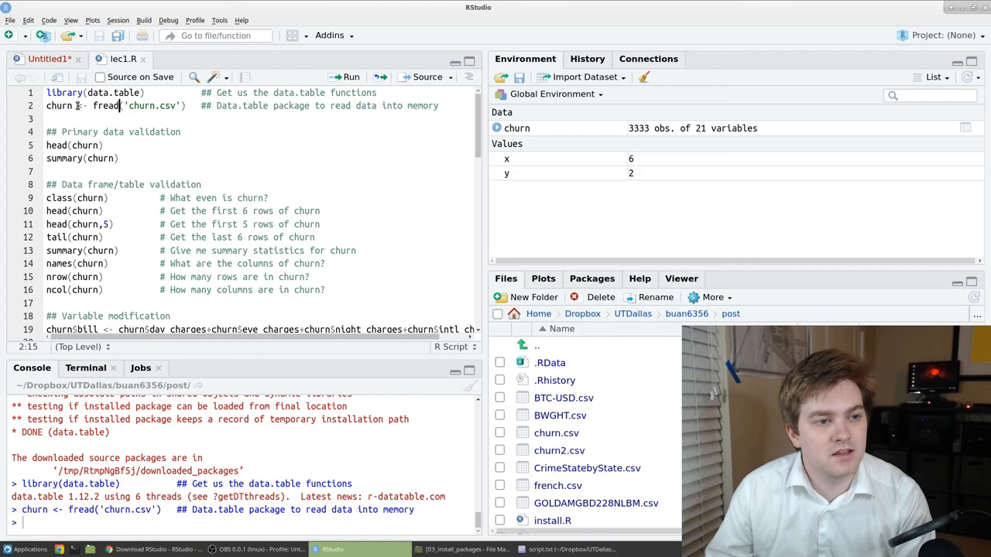
{"action": "mouse_move", "coordinate": [516, 128]}
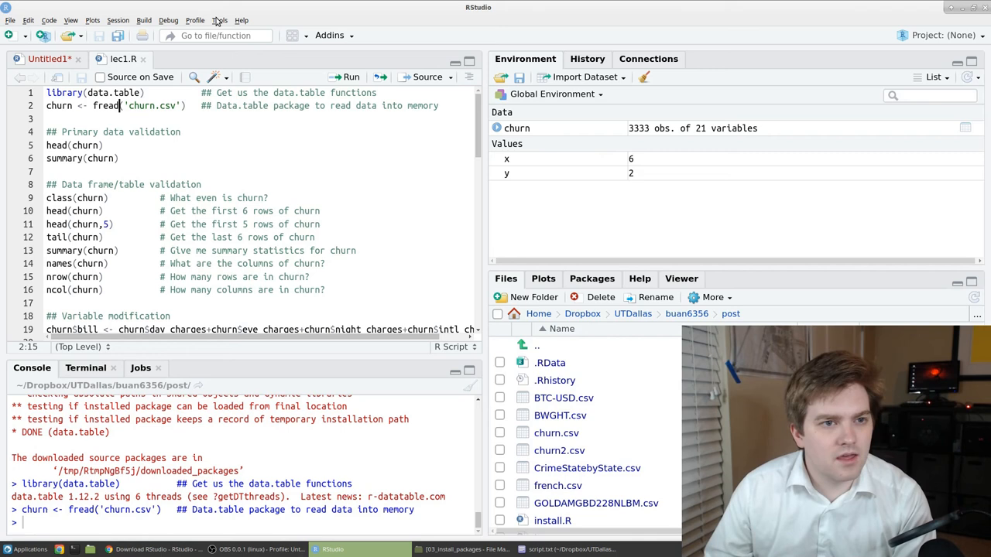
Install the ggplot2 package from CRAN via the Install Packages dialog.
{"action": "left_click", "coordinate": [219, 20]}
{"action": "type", "text": "ggplo"}
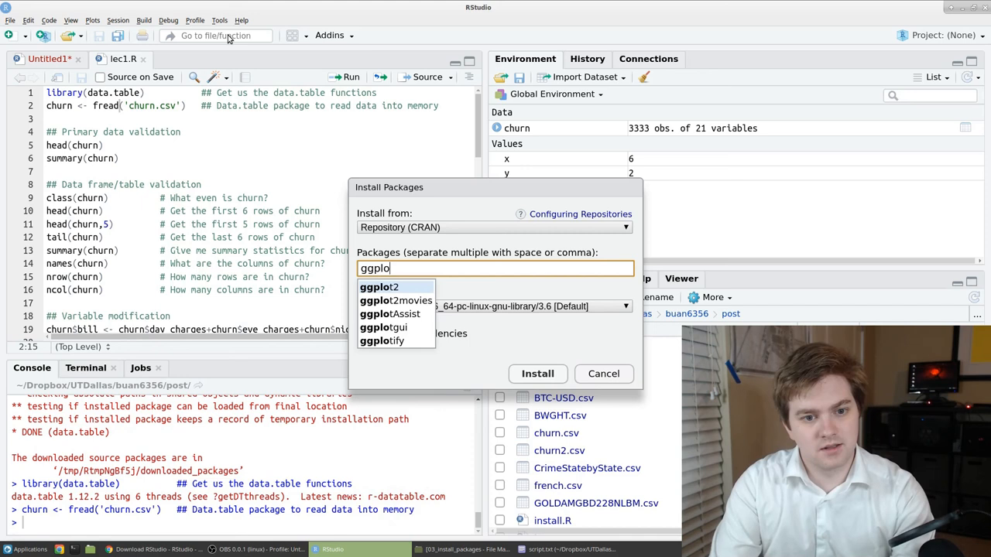
{"action": "left_click", "coordinate": [537, 373]}
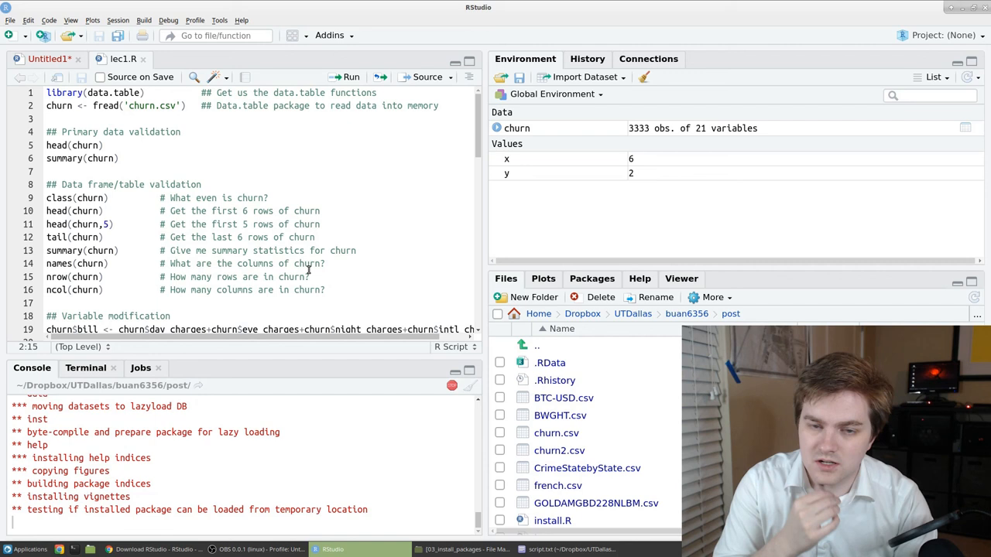
Scroll the script down to its Plots section after ggplot2 finishes installing.
{"action": "scroll", "scroll_direction": "down", "scroll_amount": 3}
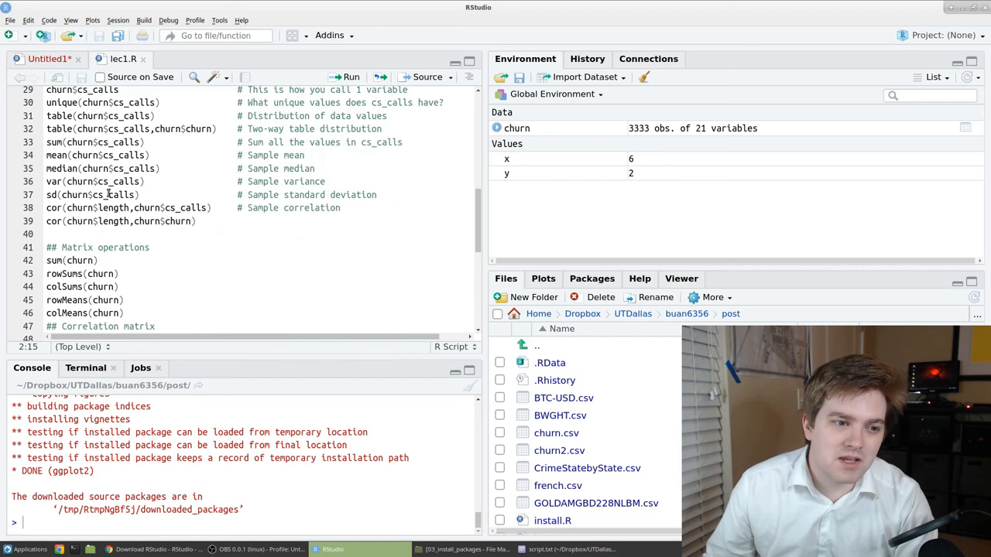
{"action": "scroll", "scroll_direction": "down", "scroll_amount": 3}
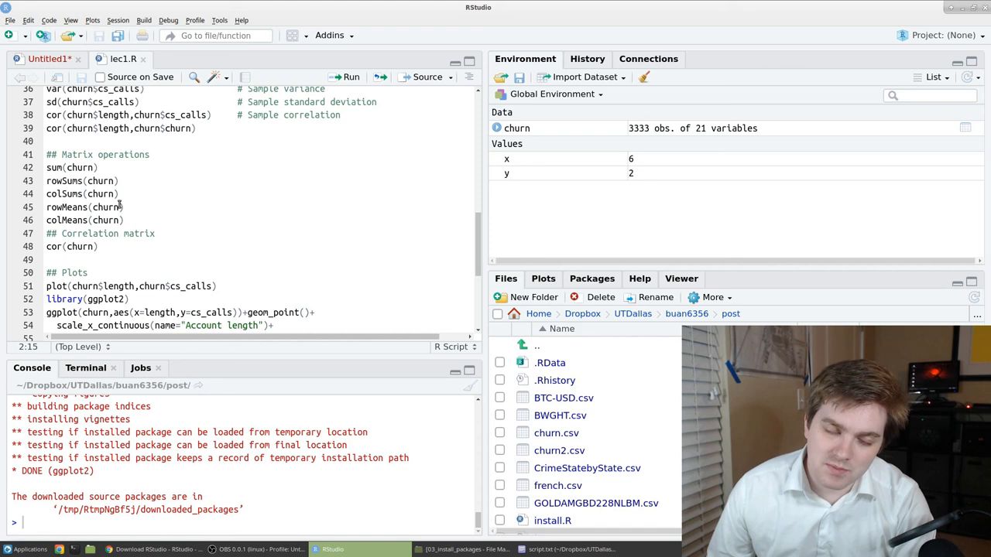